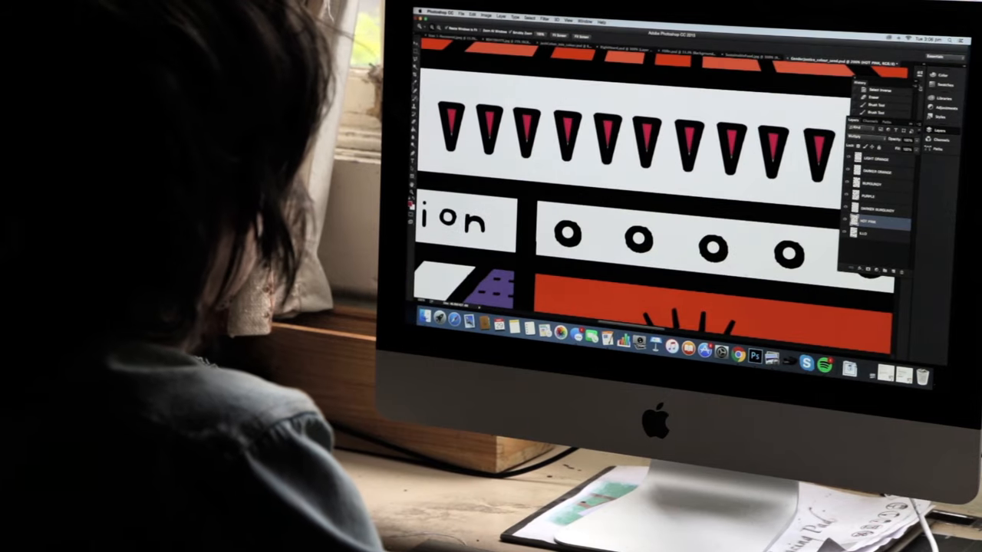
left_click(451, 113)
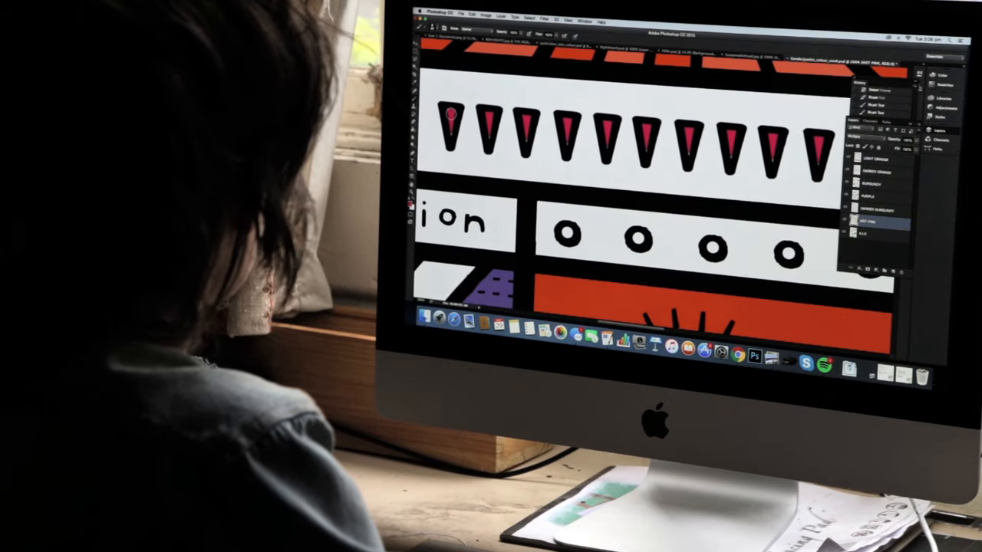